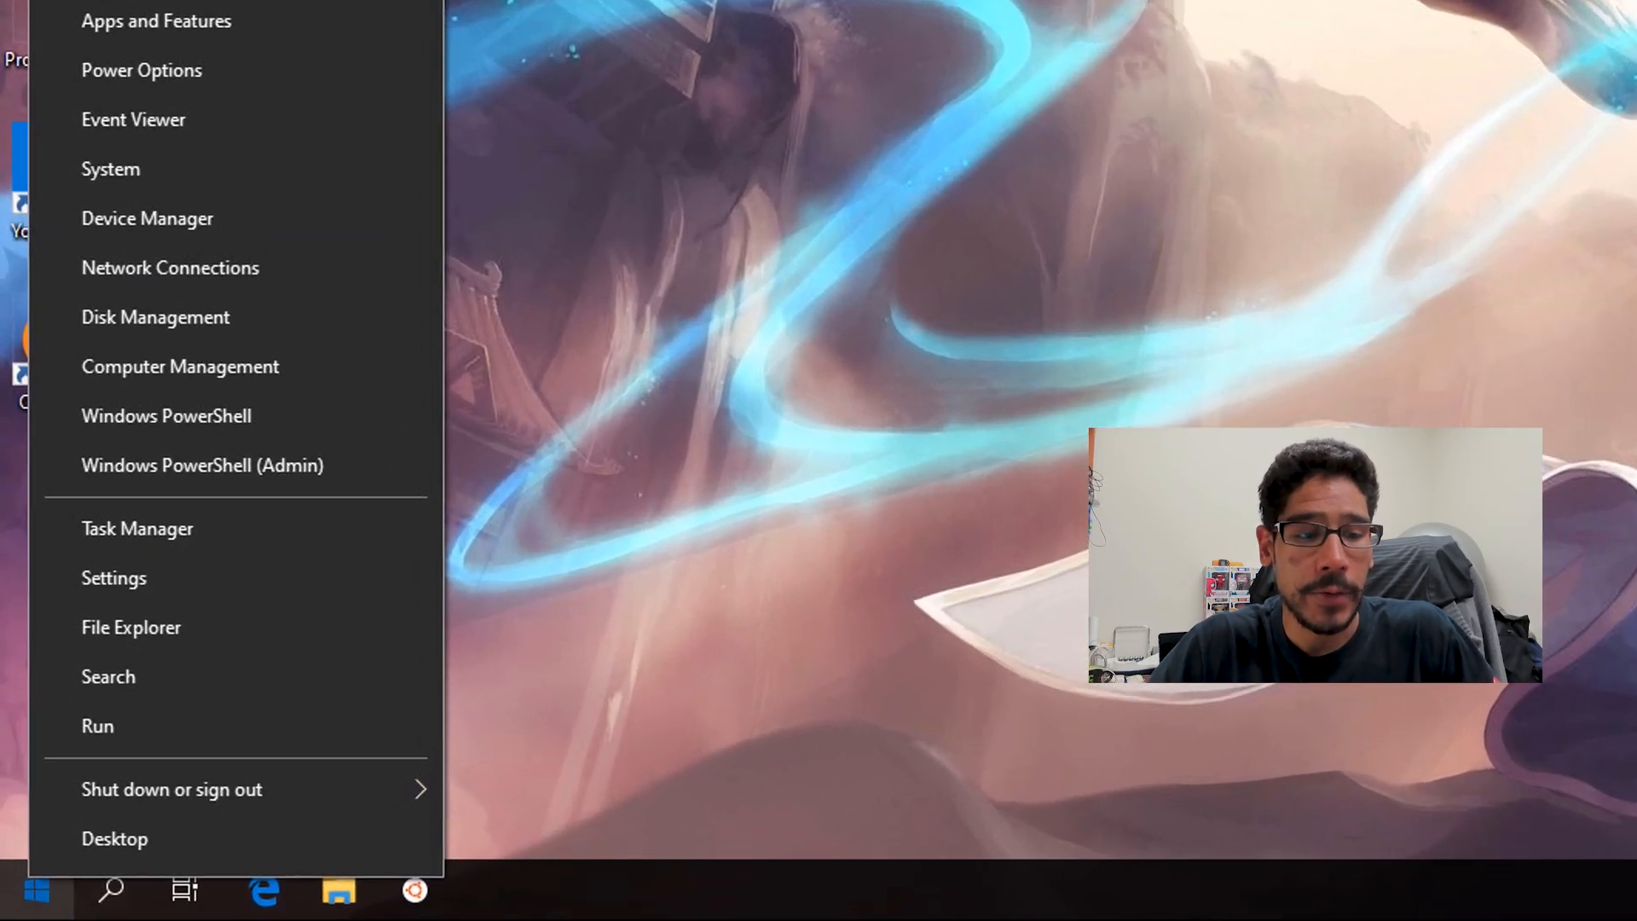
Run the winver command from the Run box to check the Windows version.
click(97, 727)
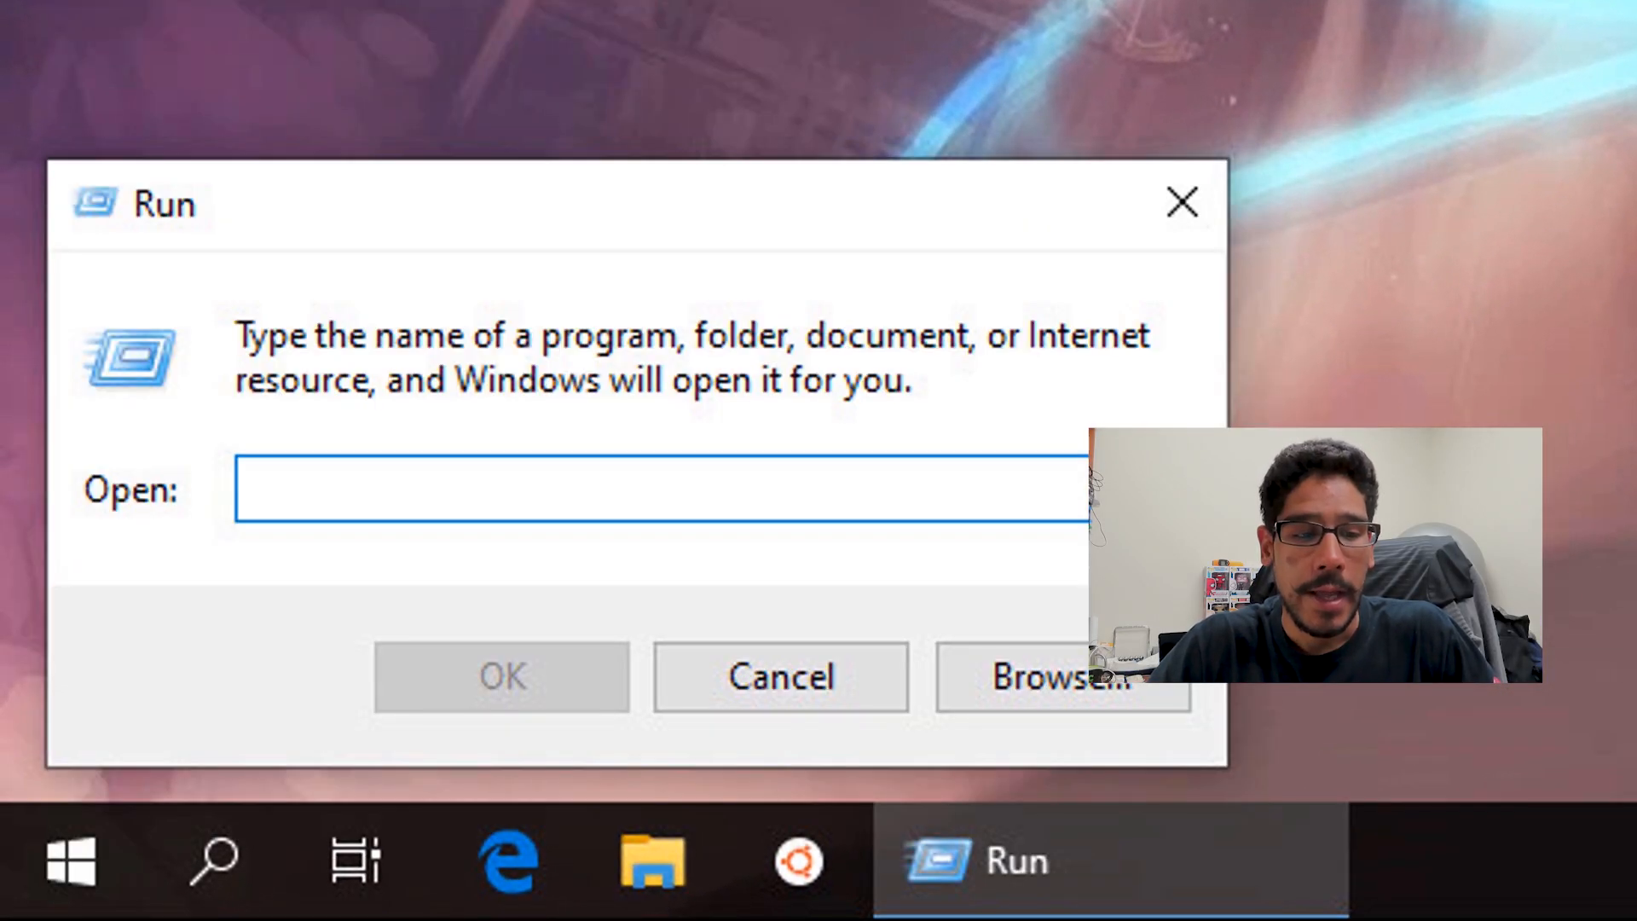
text(winver)
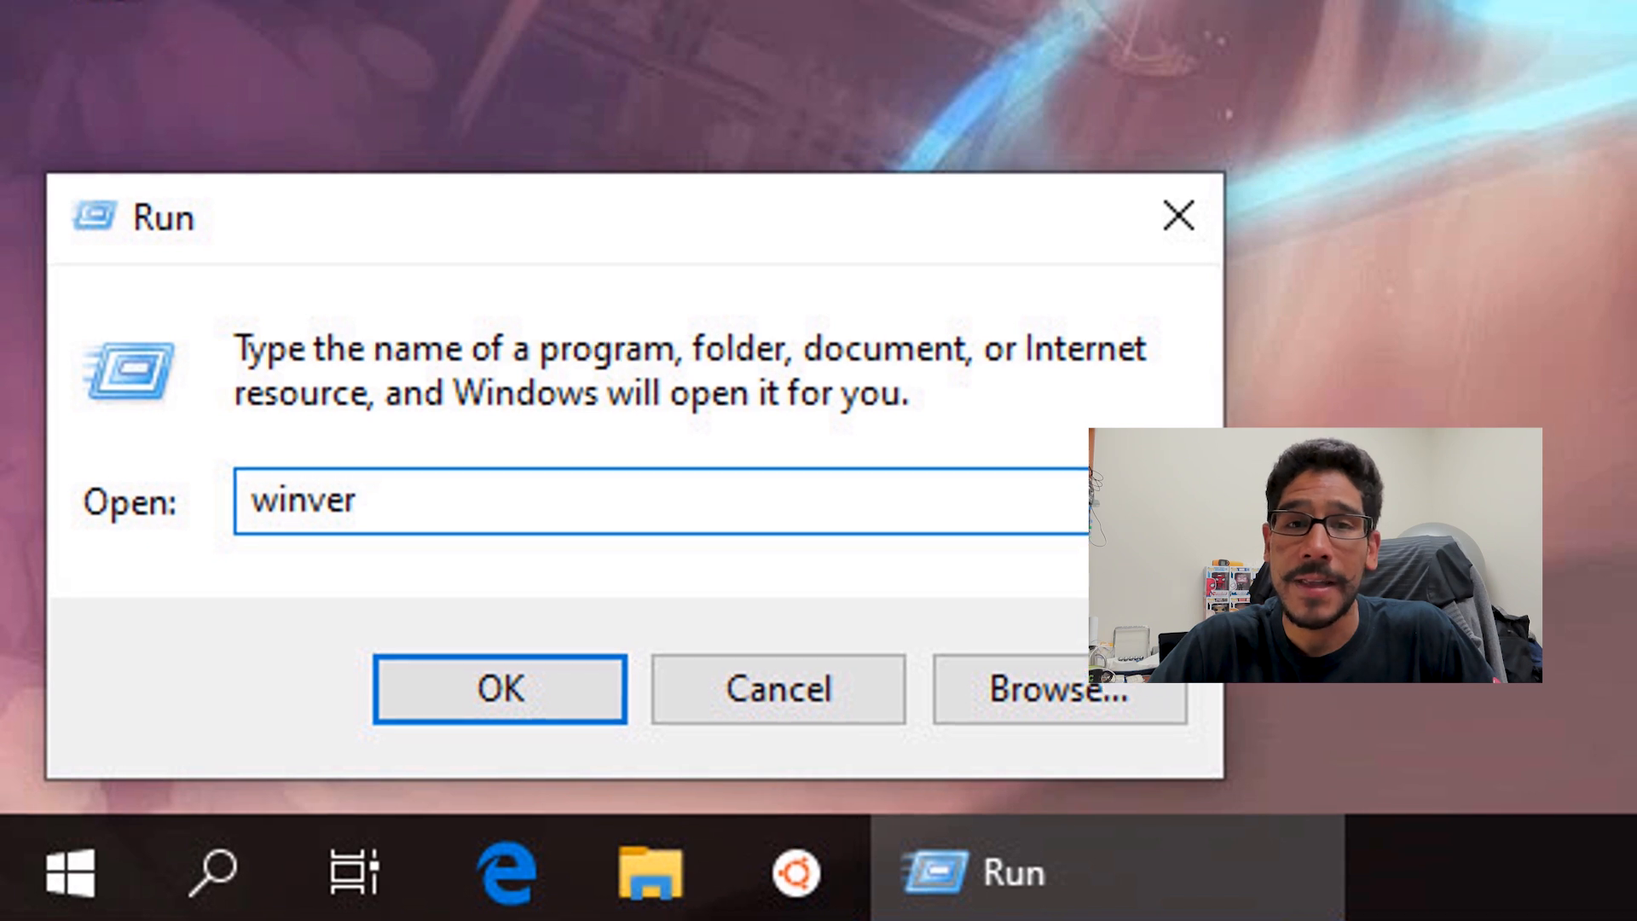
click(498, 687)
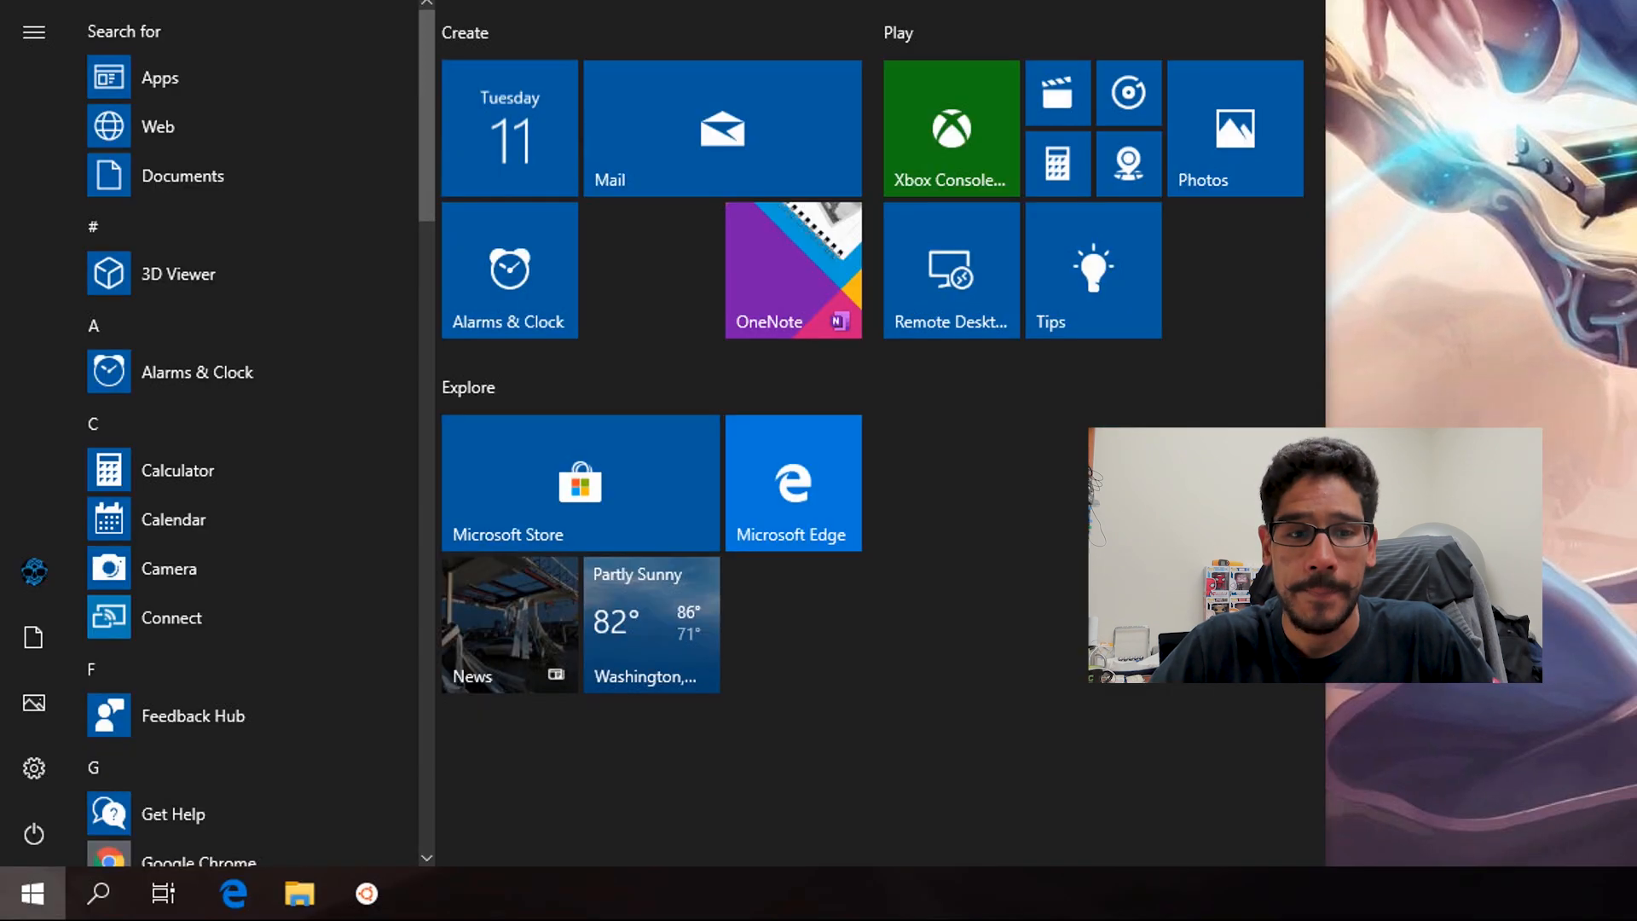
Search the Start menu for 'windows security' and launch the Windows Security app.
text(windows security)
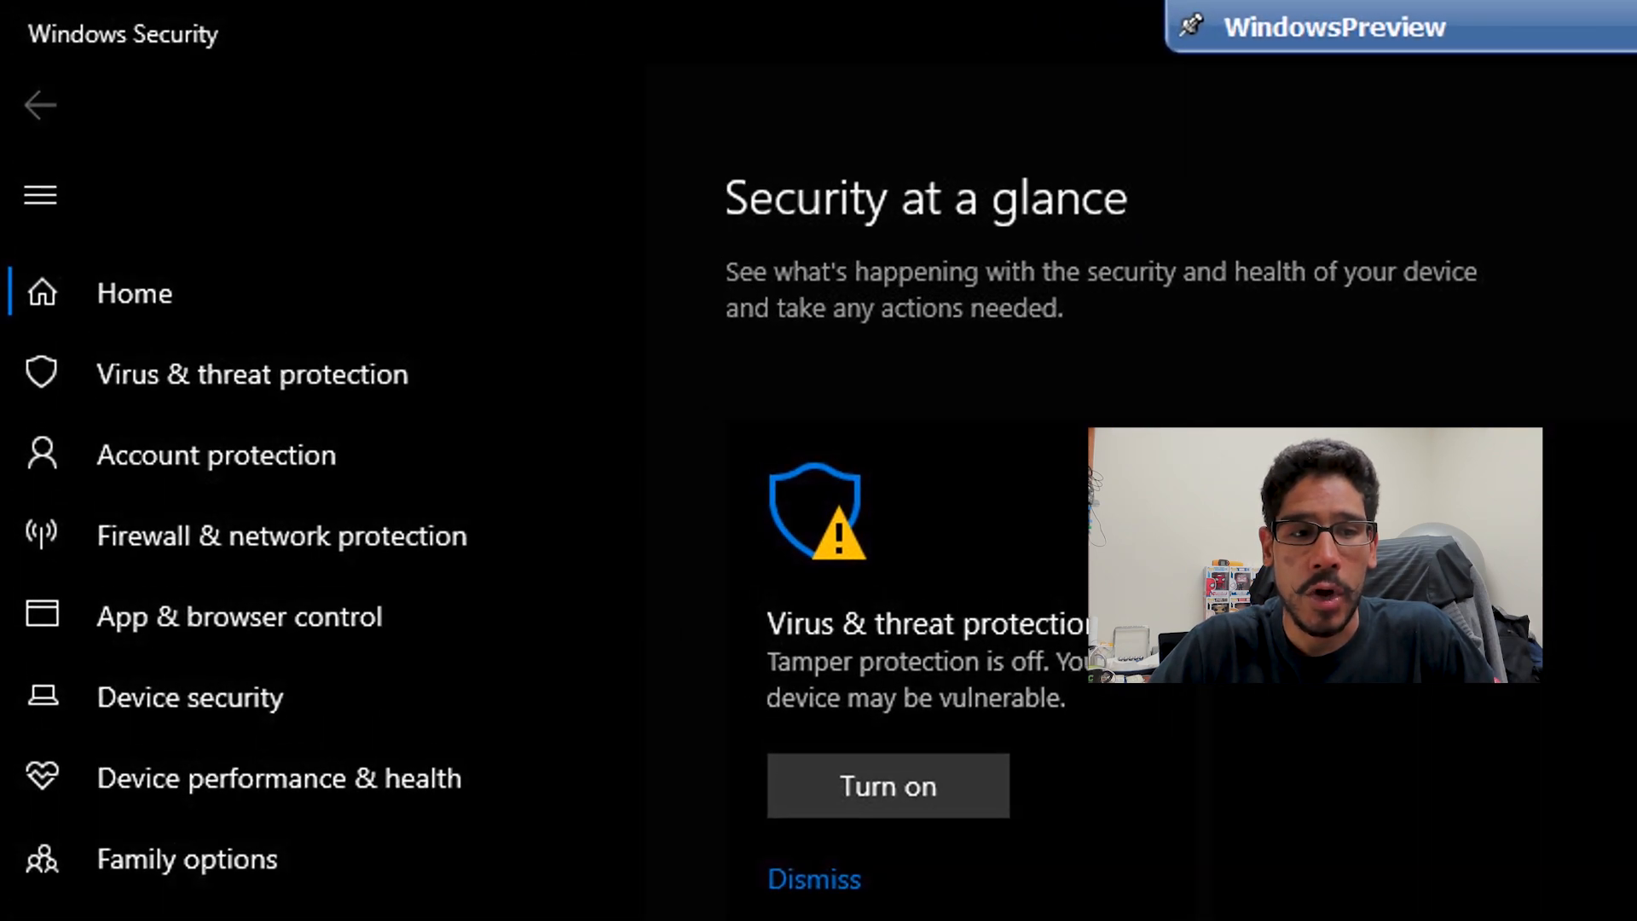
Turn on Tamper Protection under Virus & threat protection.
click(253, 374)
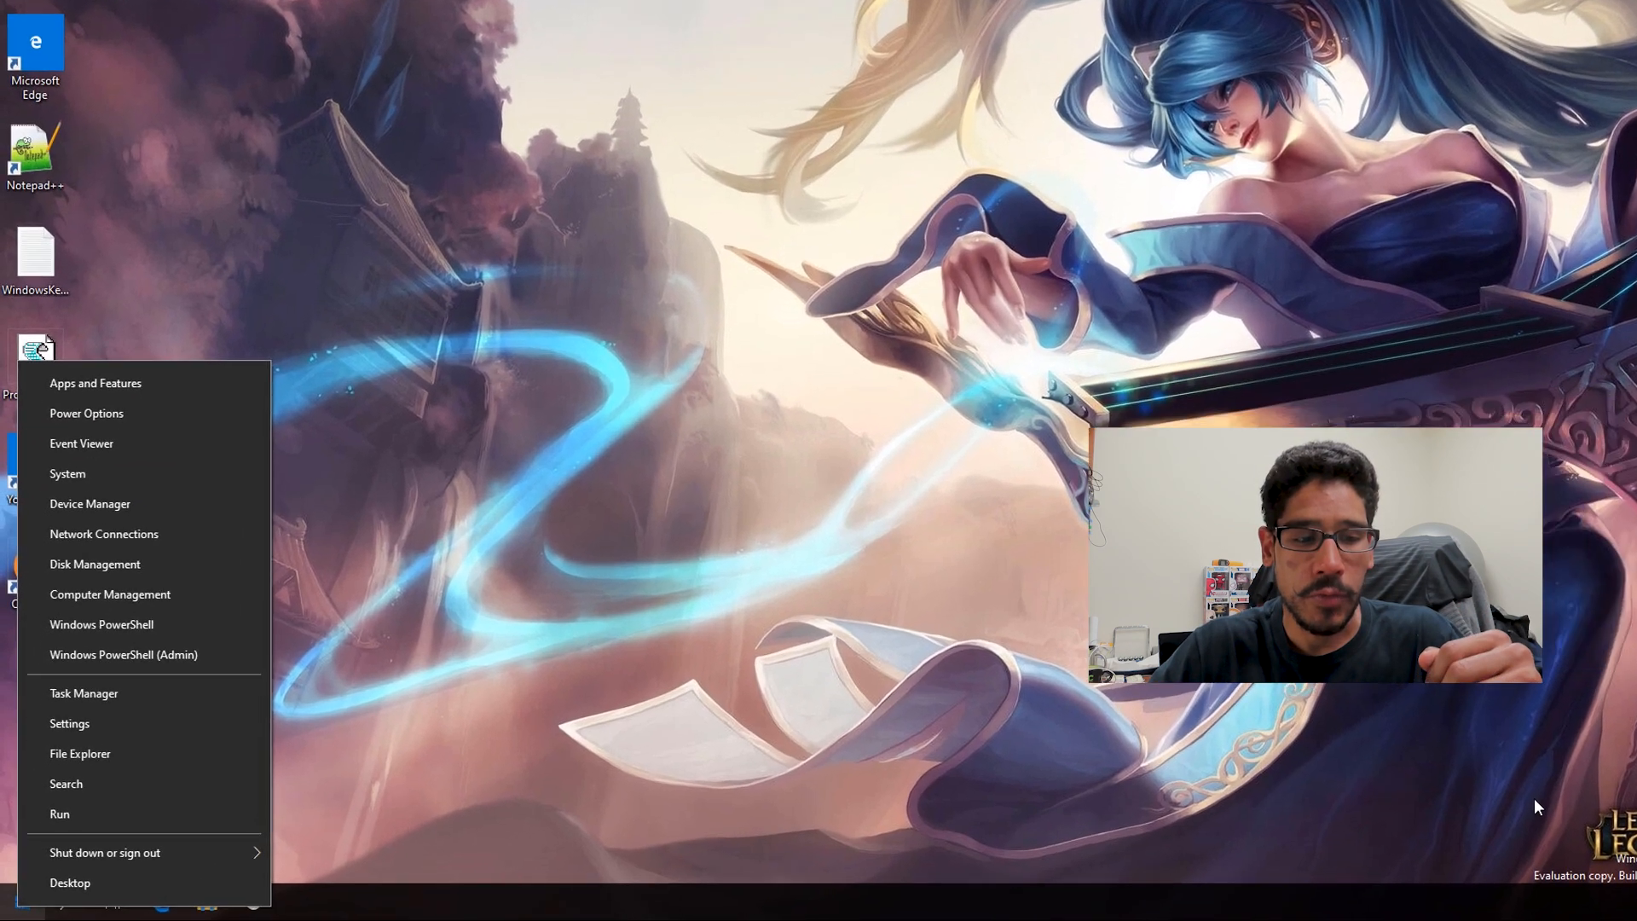
Launch regedit from the Run box and allow it through the User Account Control prompt.
click(58, 814)
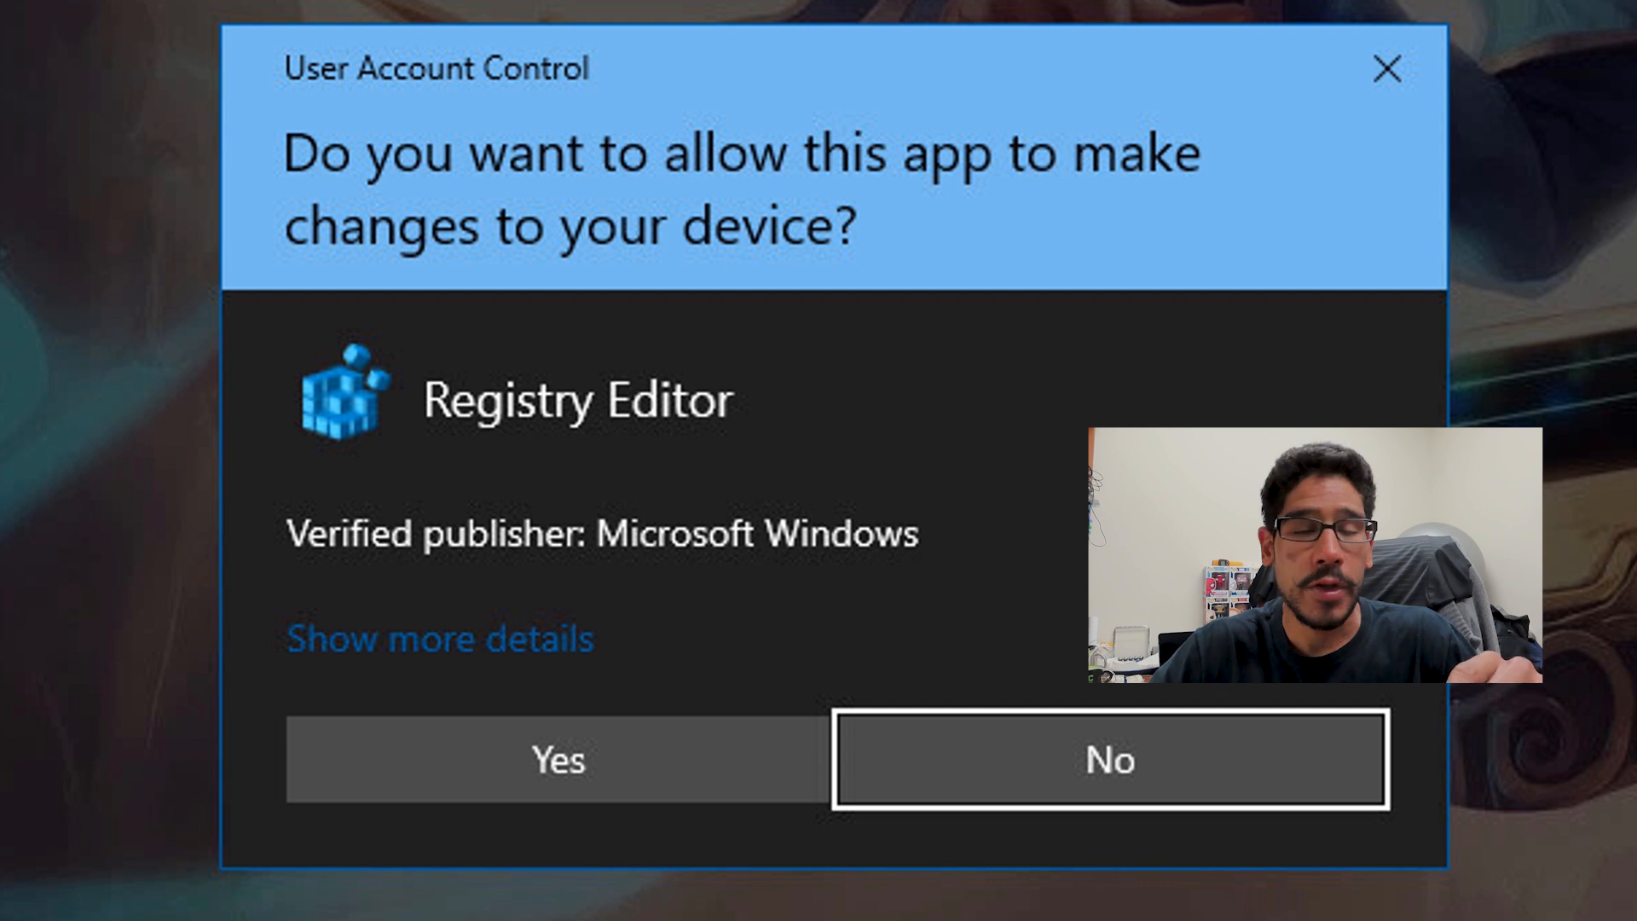
click(556, 761)
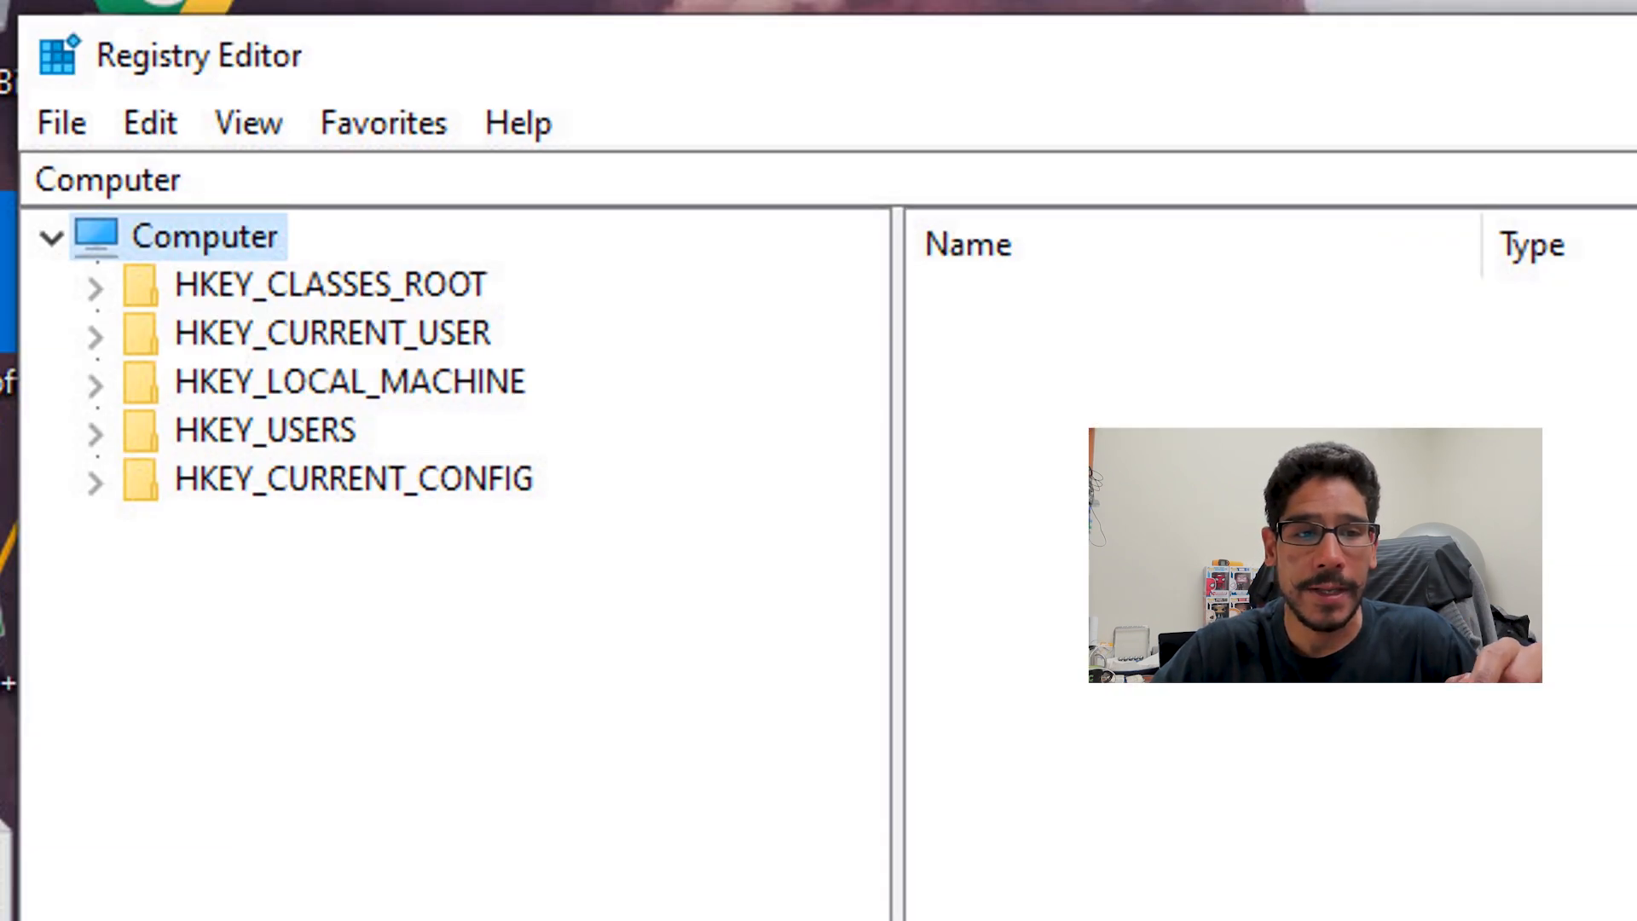
Navigate HKLM\SOFTWARE\Microsoft\Windows Defender\Features and open the TamperProtection DWORD for editing.
click(350, 381)
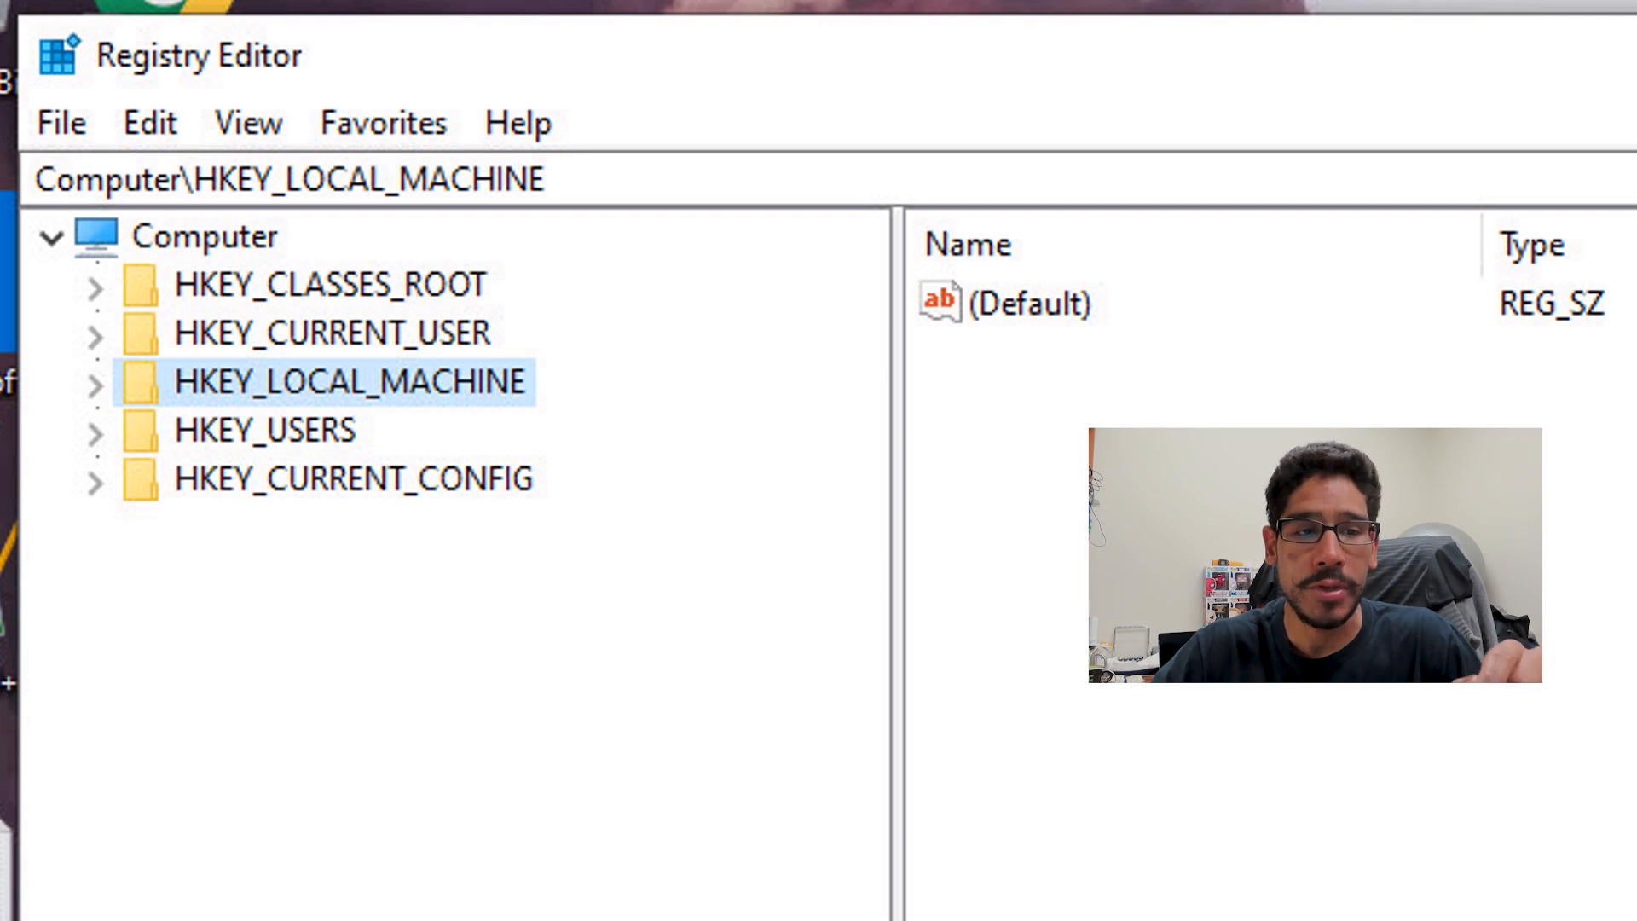
click(92, 381)
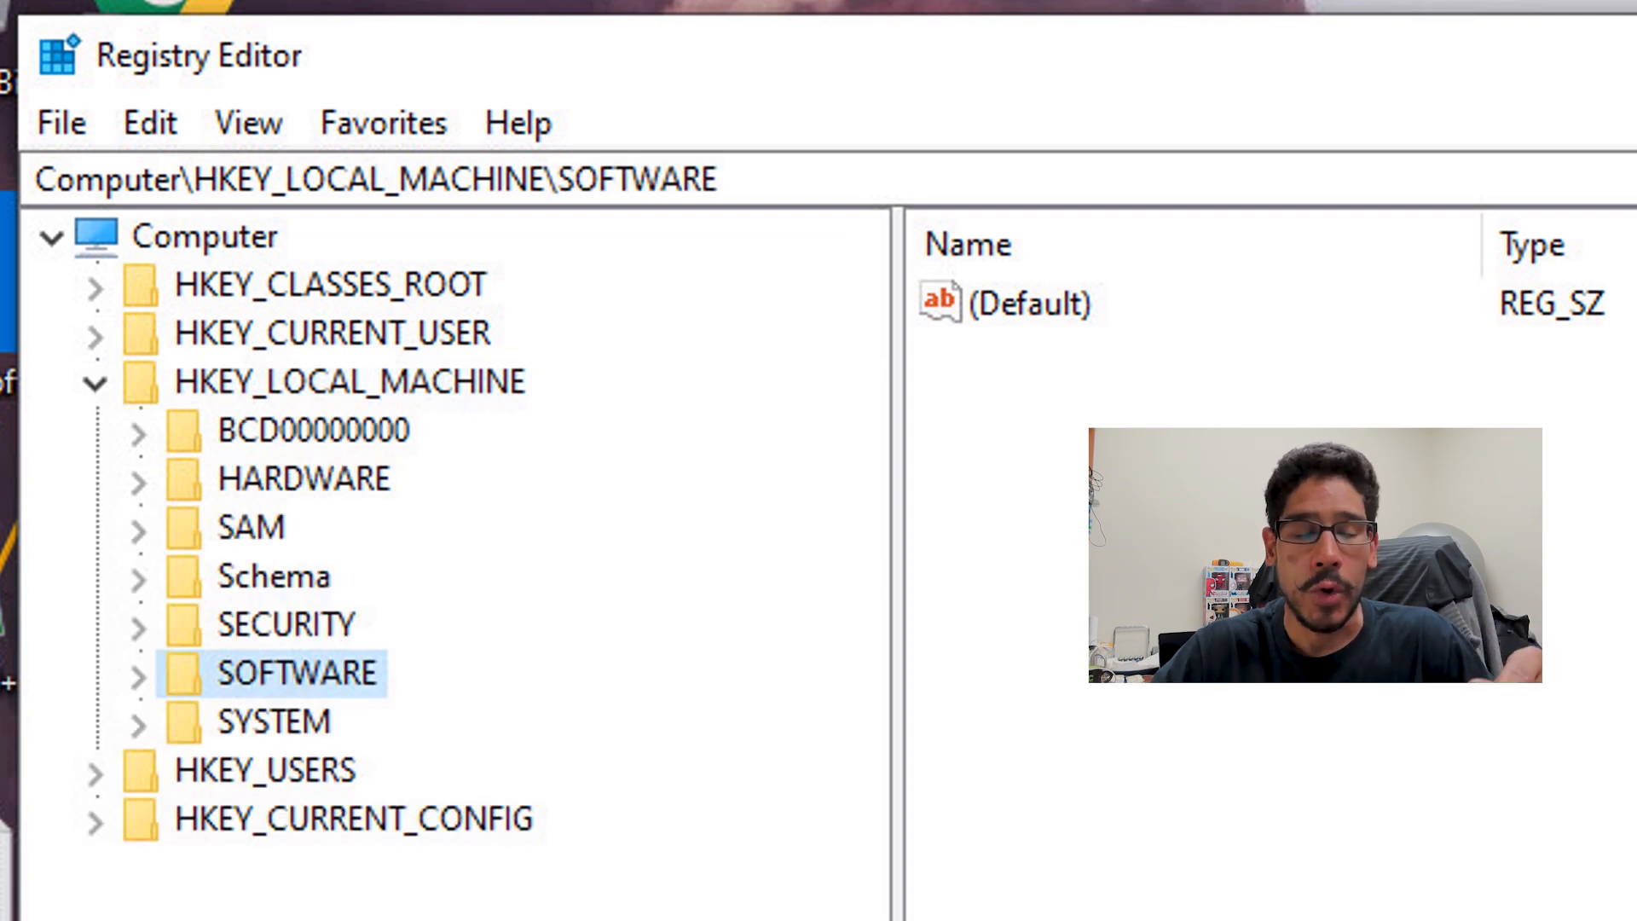
click(136, 674)
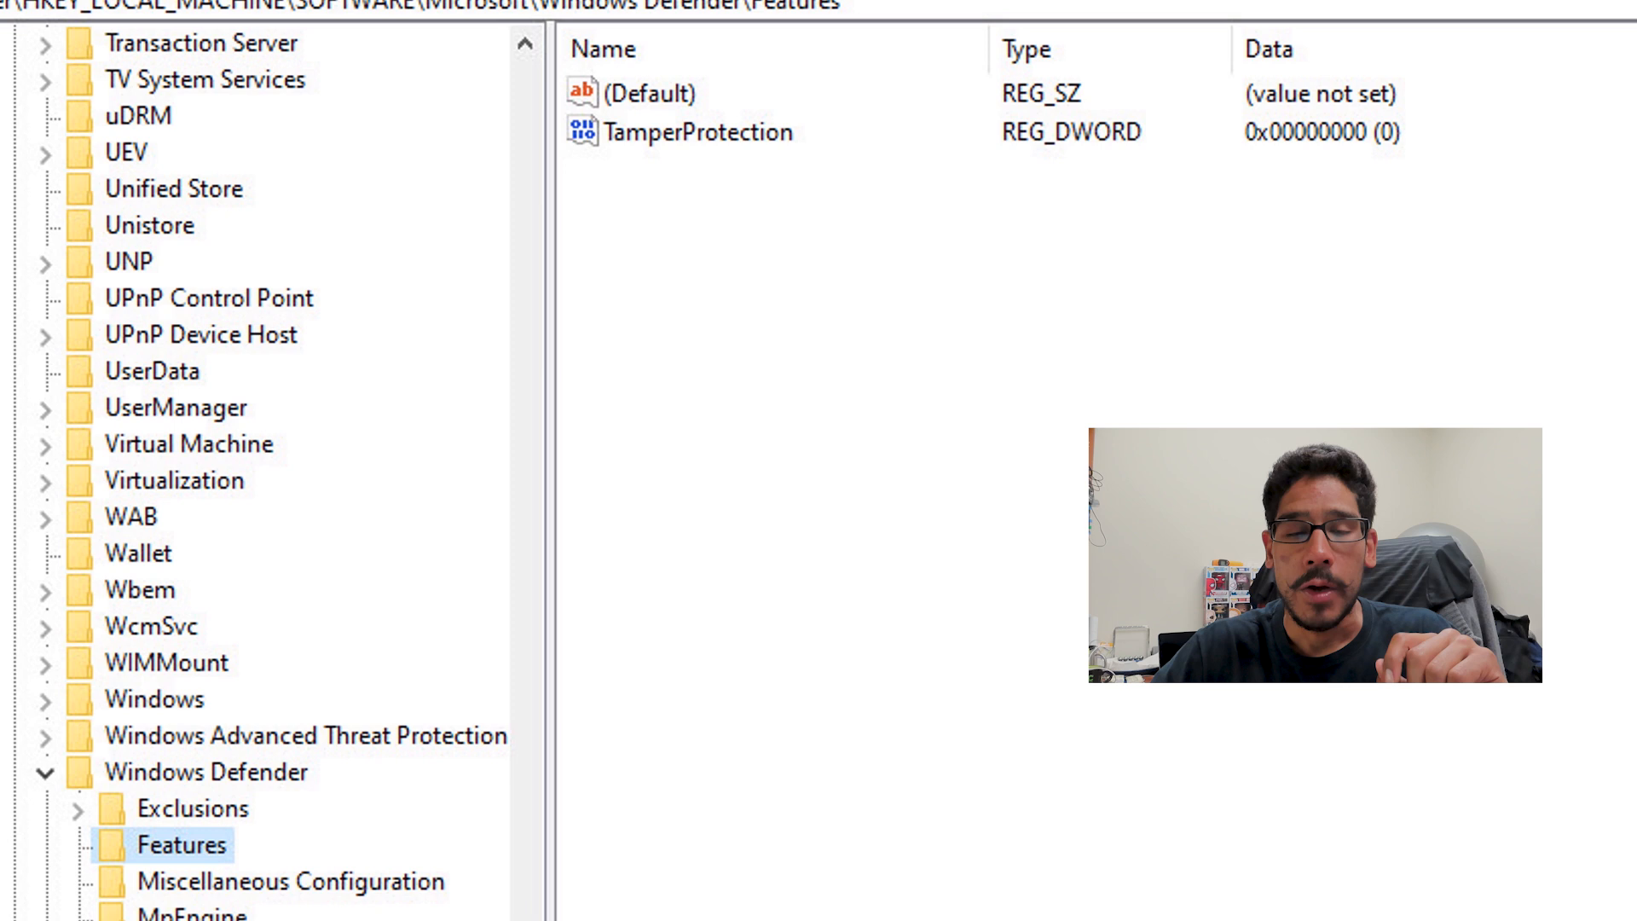
double_click(700, 132)
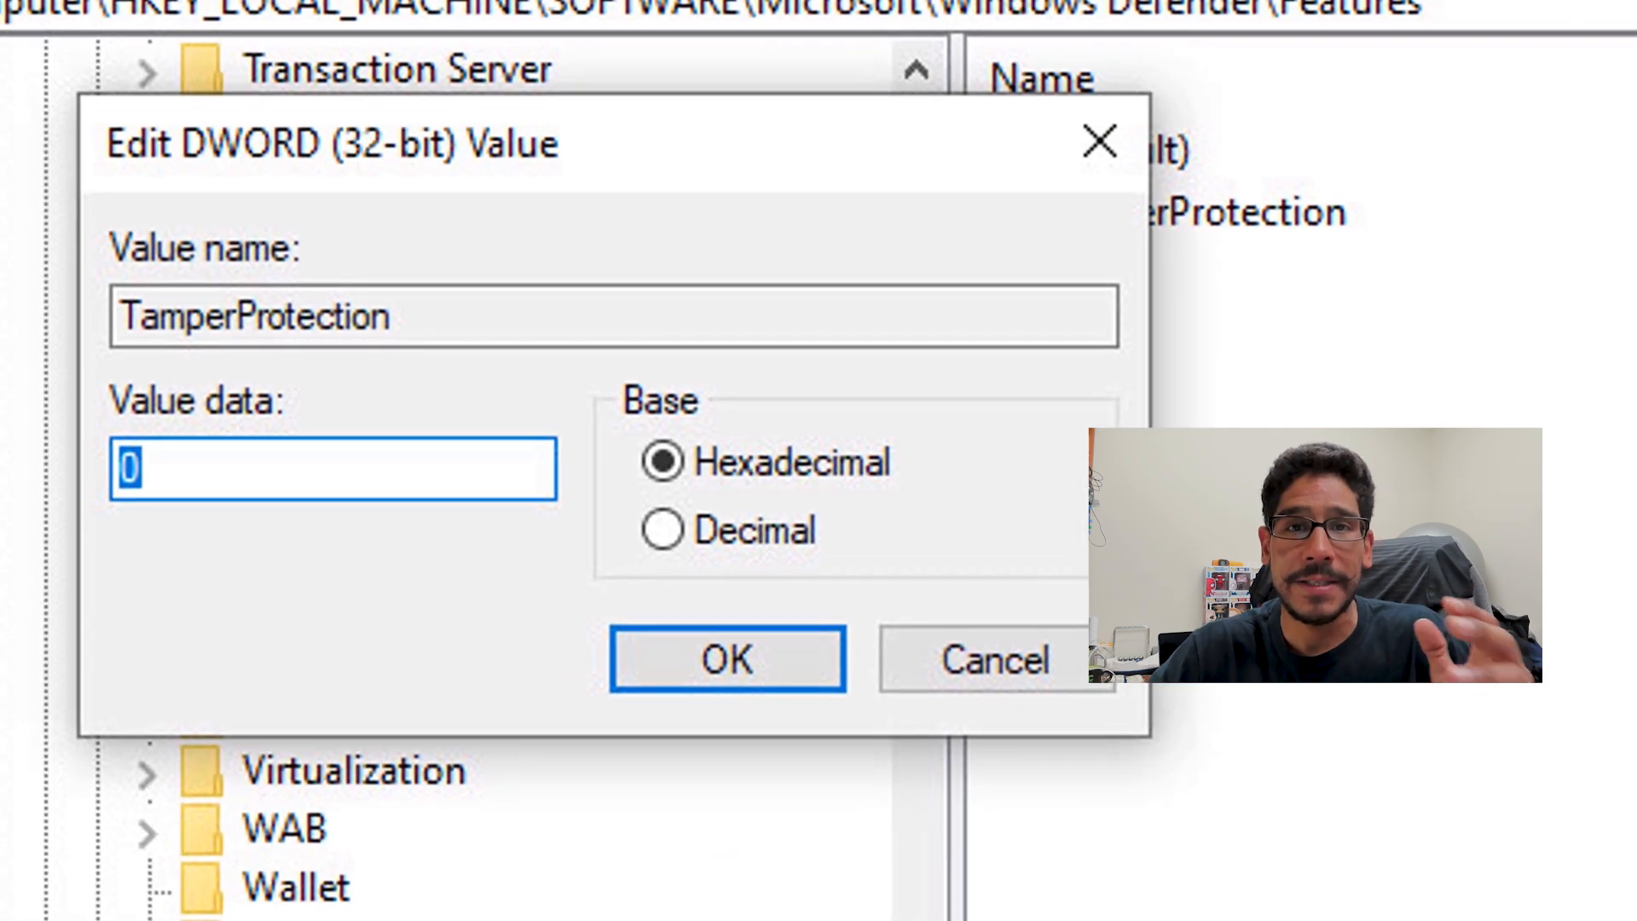